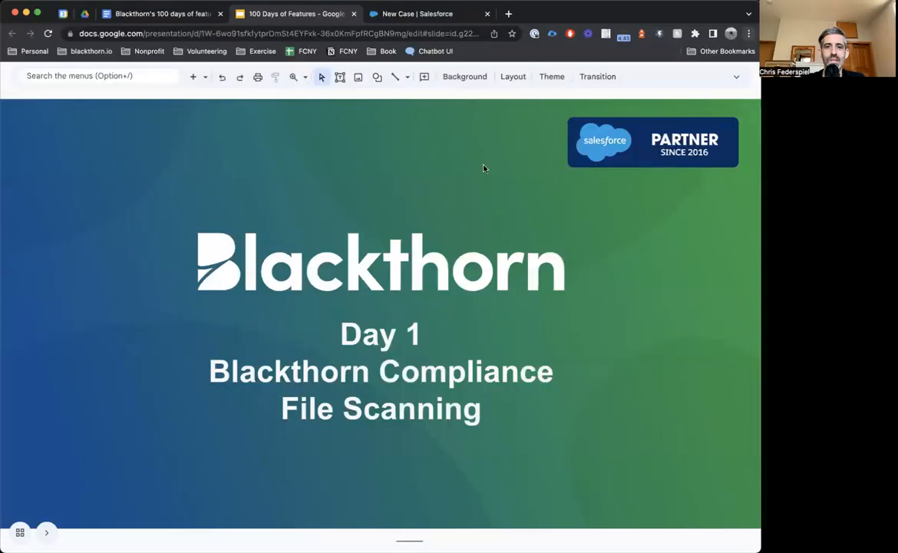
mouse_move(499, 166)
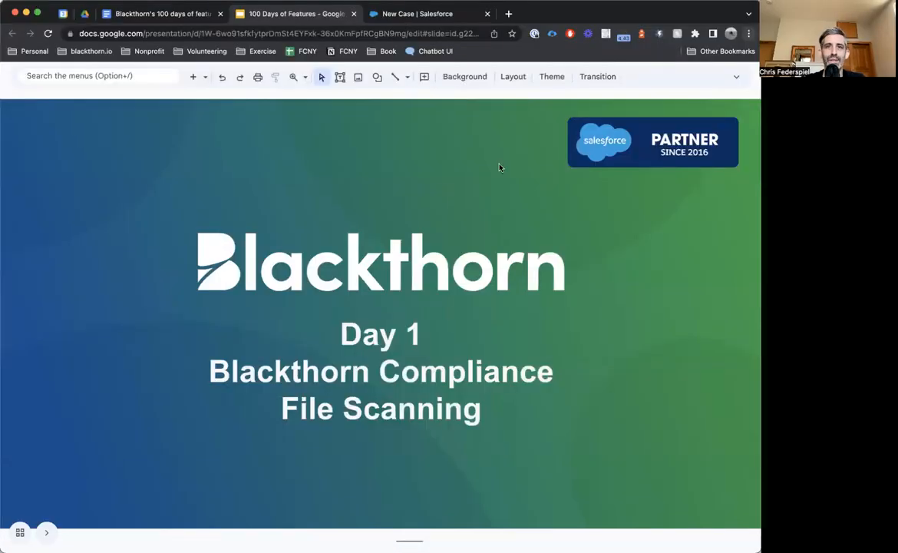
Edit the Description of case "Charge my card please!" and save it, storing the card number as CREDITCARD asterisks.
left_click(427, 14)
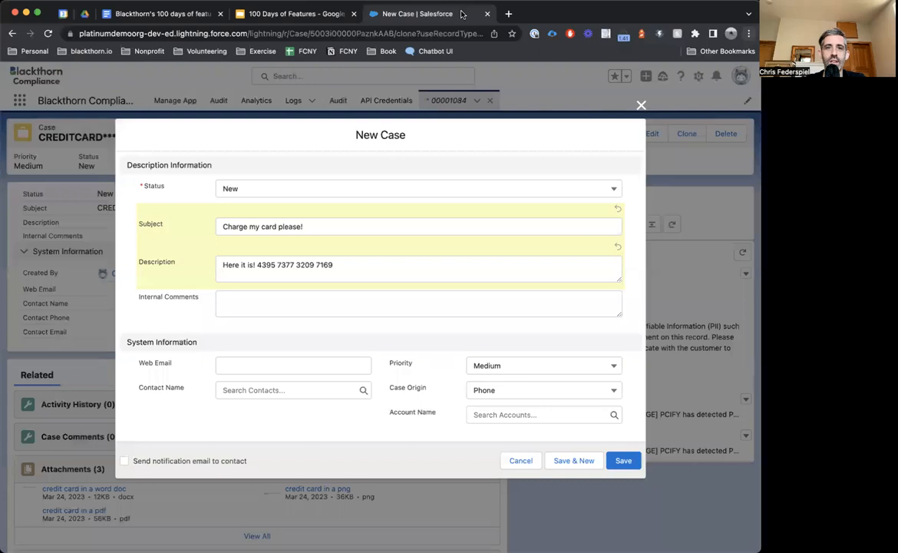
mouse_move(375, 255)
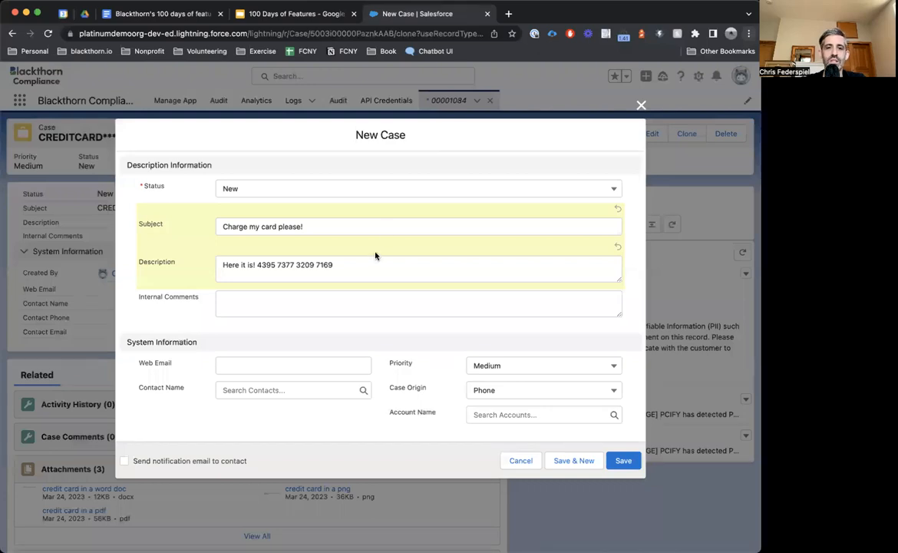
left_click(381, 264)
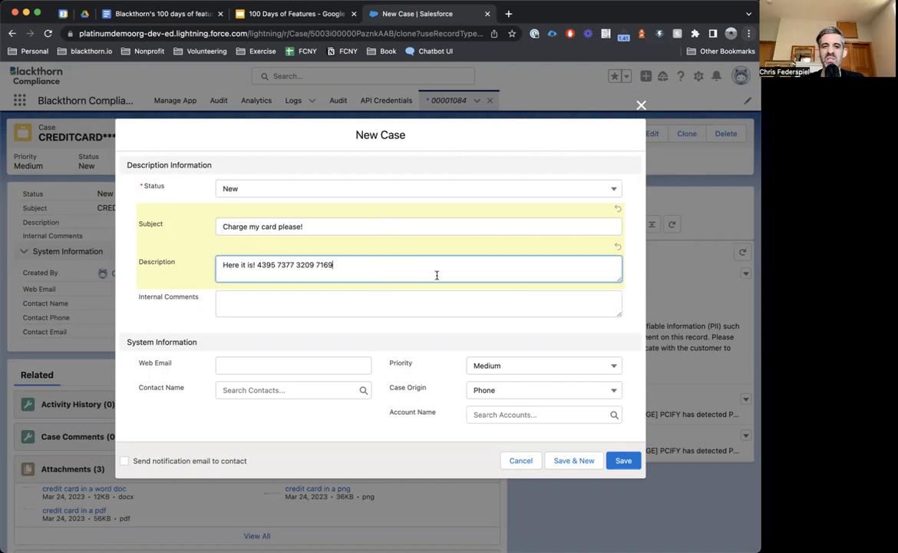
left_click(623, 460)
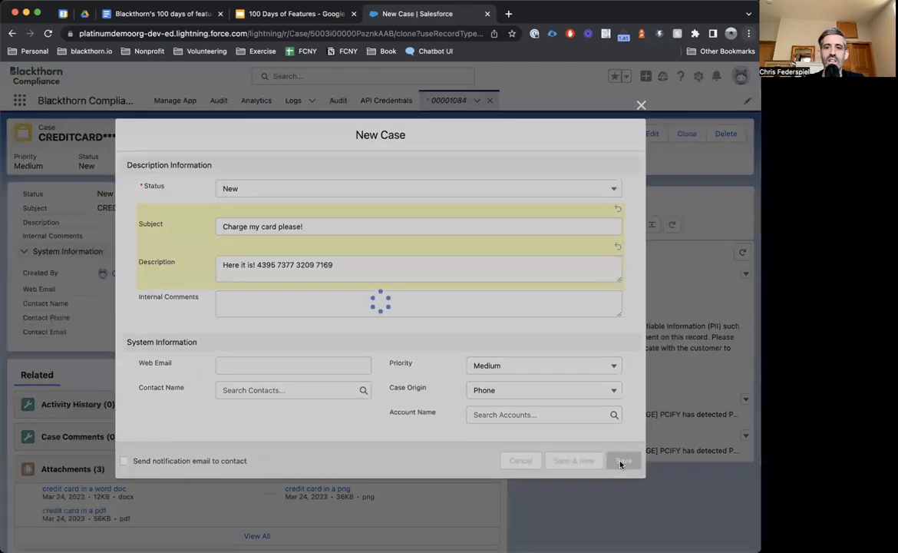
left_click(624, 461)
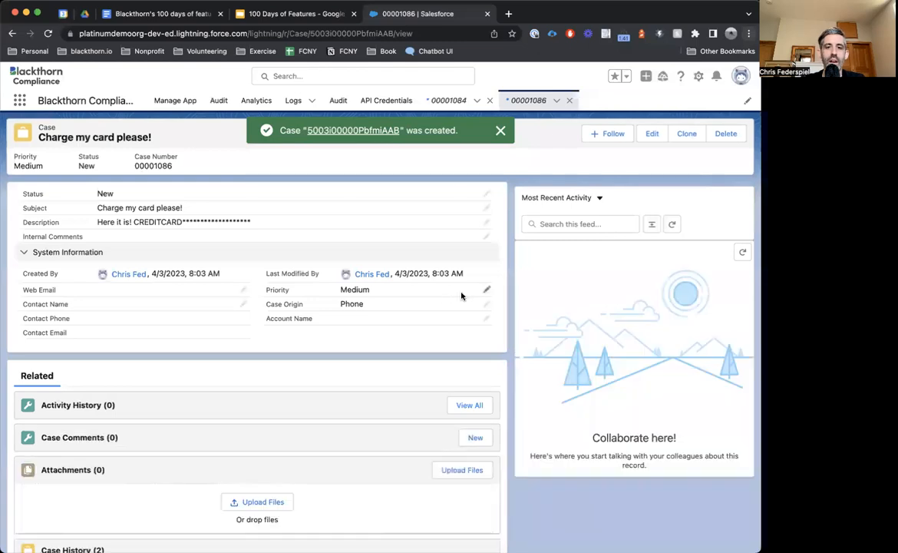
Upload the credit card PDF, PNG and Word document as attachments to the case.
scroll("down", 3)
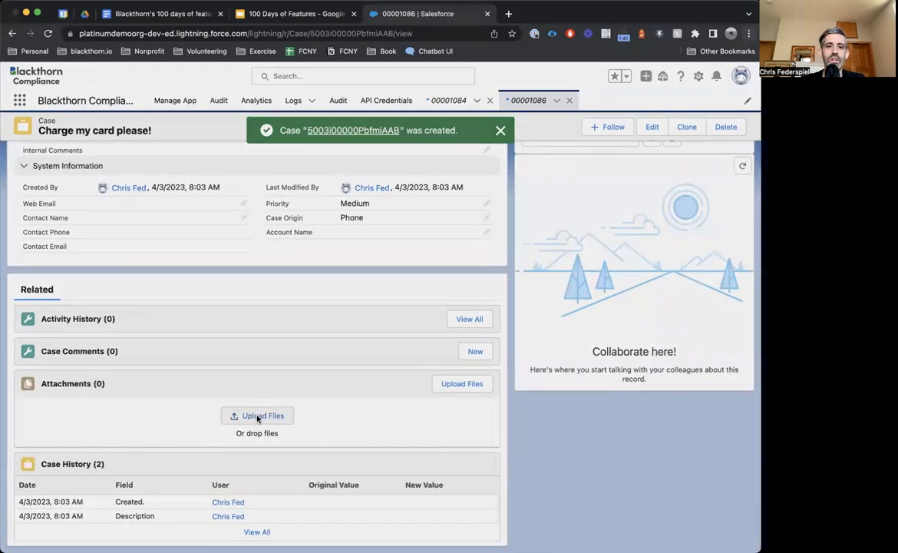
left_click(500, 129)
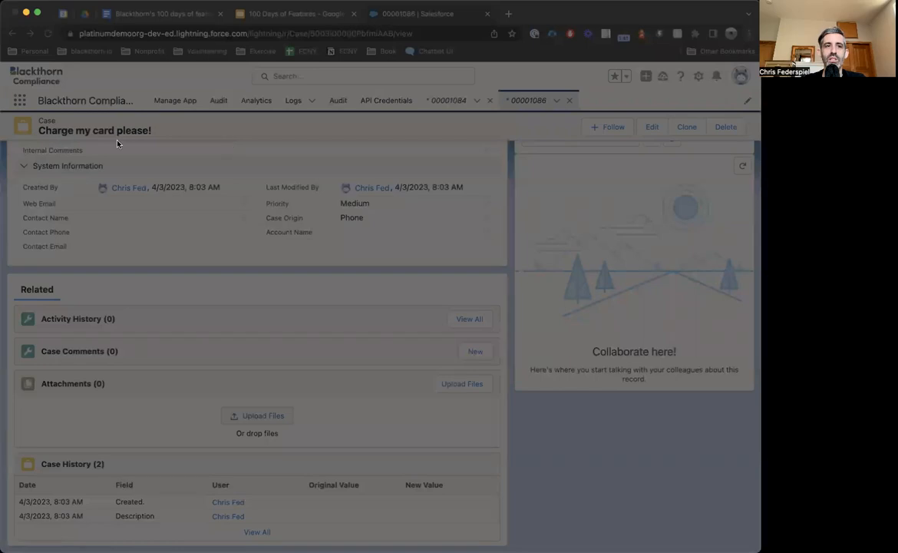
mouse_move(131, 207)
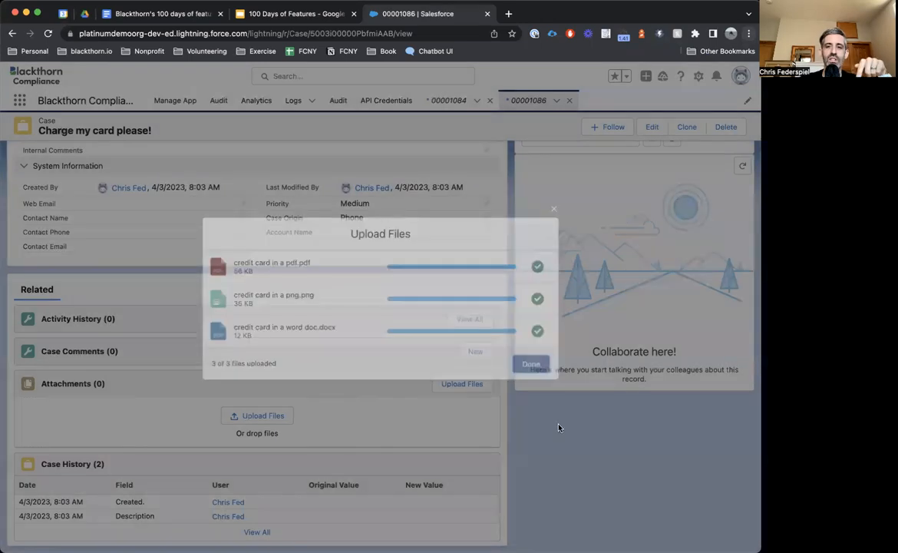
left_click(532, 364)
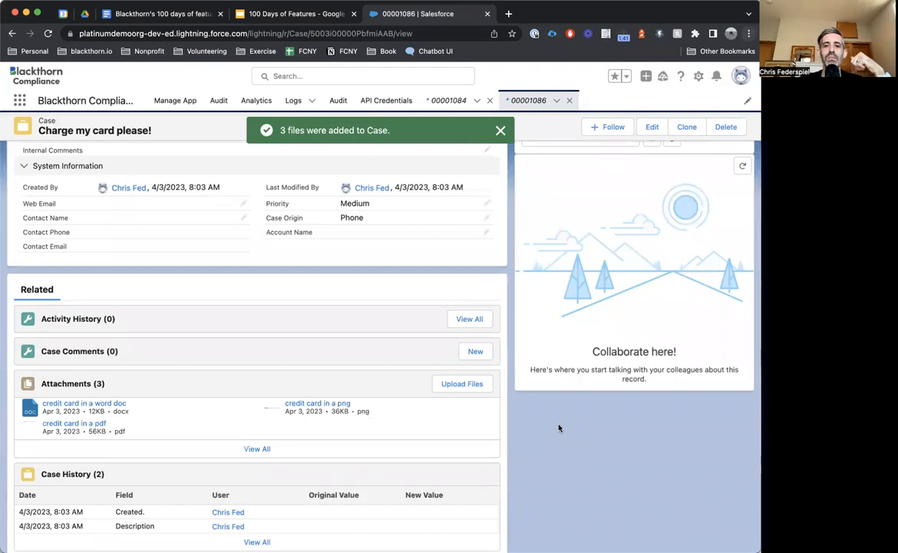
Dismiss the upload toast, refresh the case feed and expand the PCIFY credit-card warning messages.
left_click(501, 129)
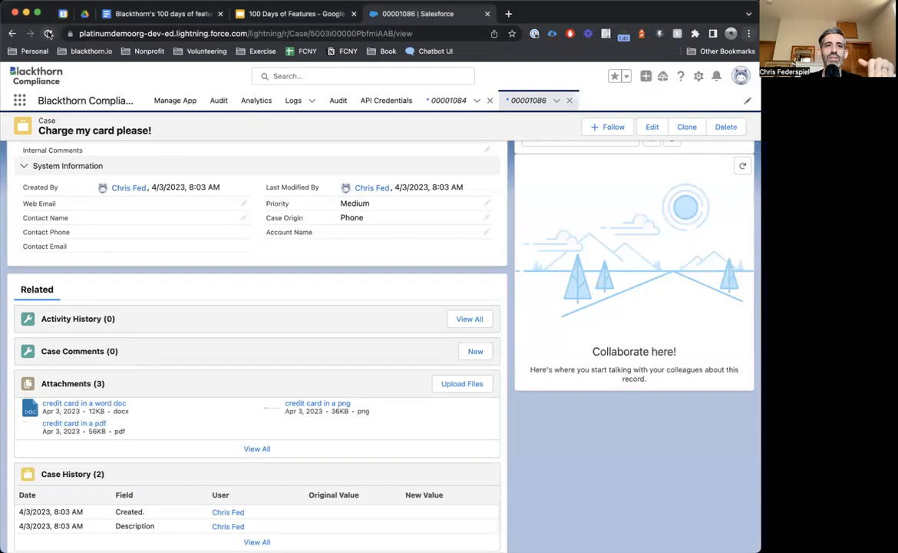
left_click(47, 34)
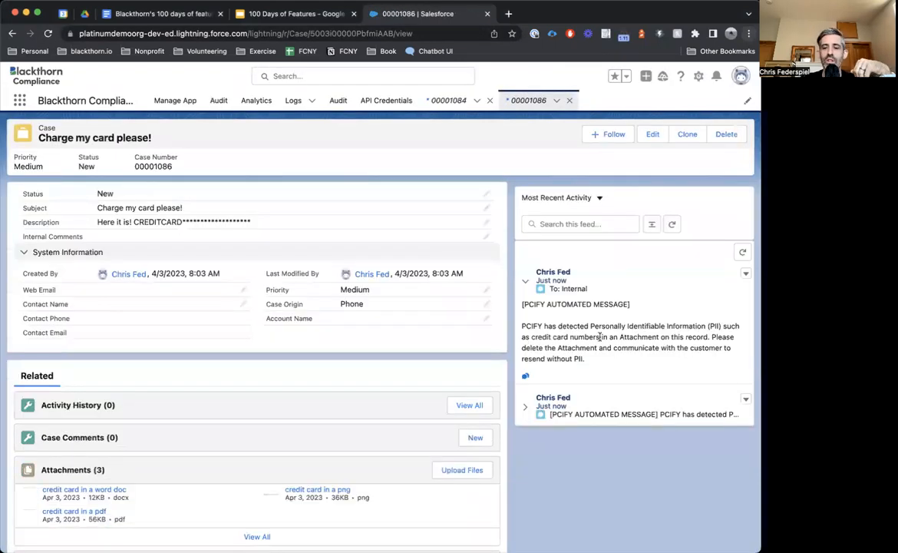
mouse_move(608, 378)
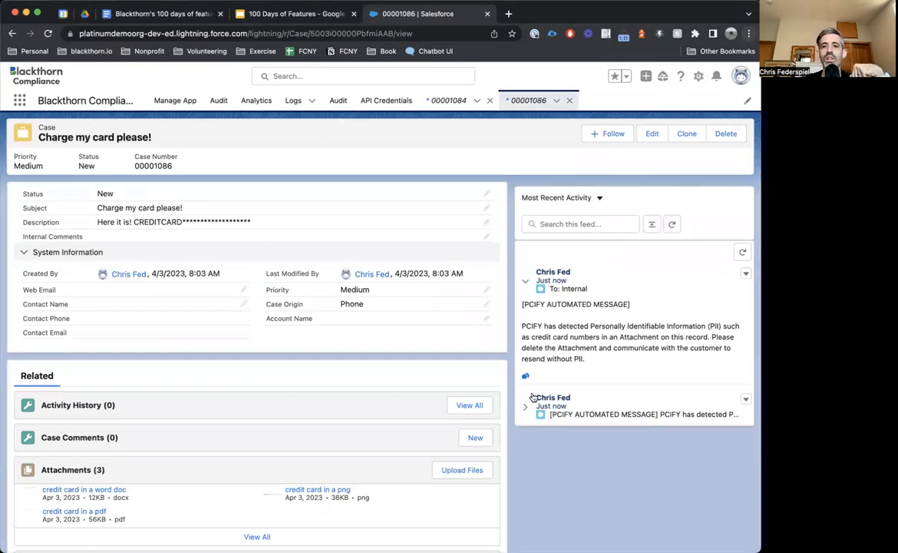
left_click(48, 34)
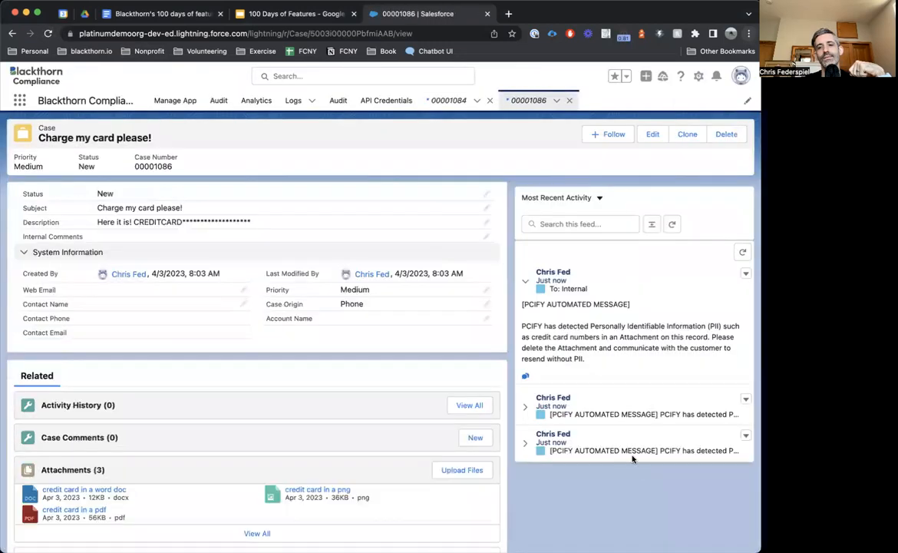
mouse_move(657, 368)
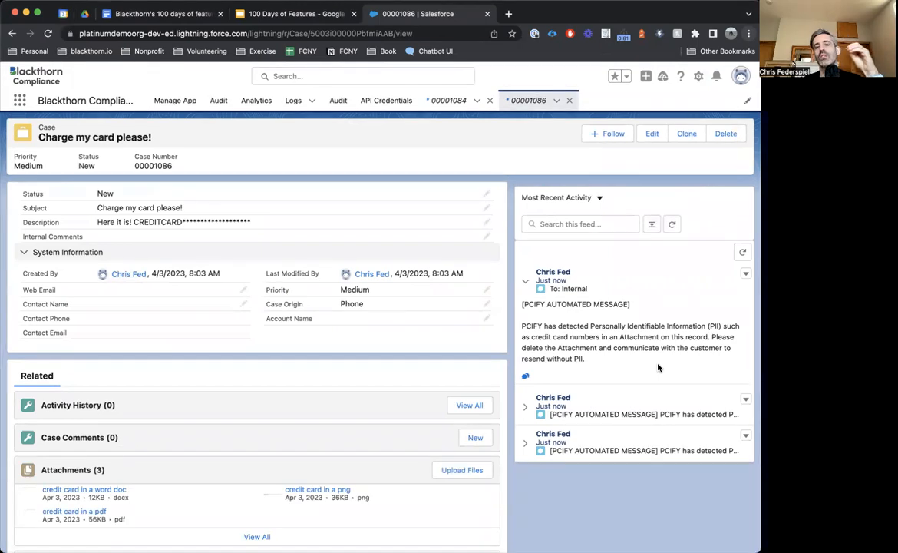
left_click(525, 407)
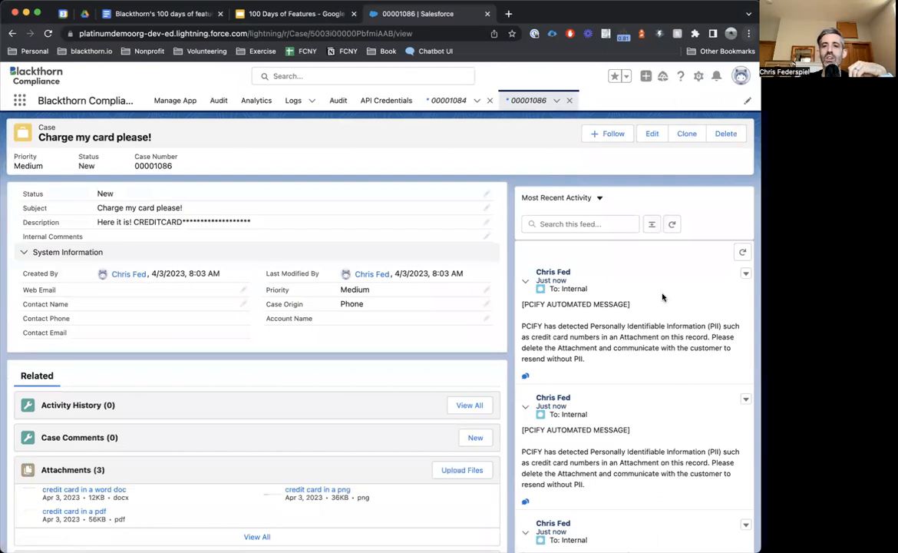
scroll("down", 3)
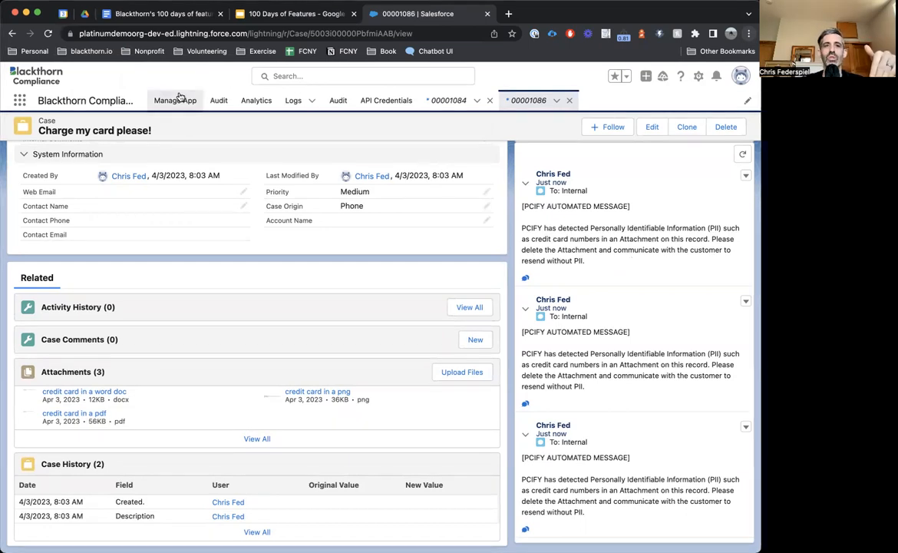
Show the Blackthorn Compliance Detection Patterns listing card types like AMERICANEXPRESS with status and masking.
left_click(175, 100)
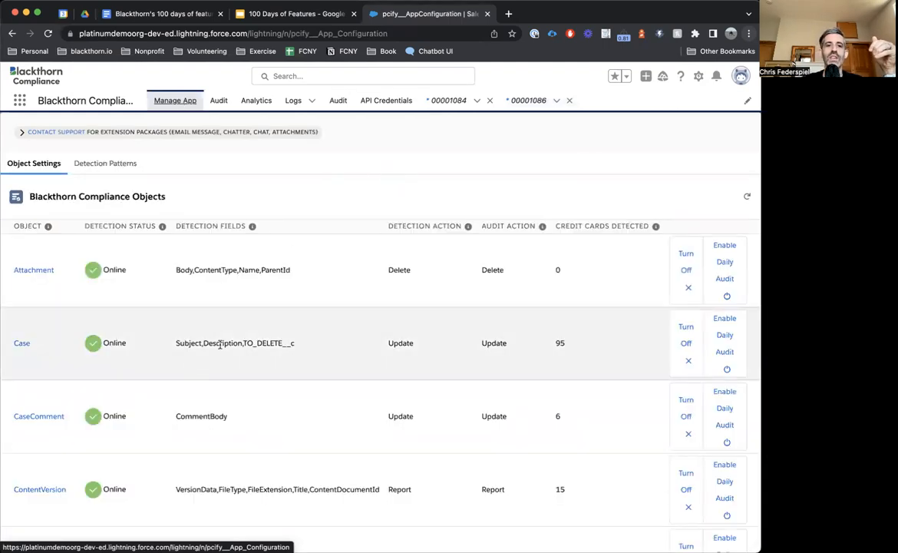
left_click(104, 162)
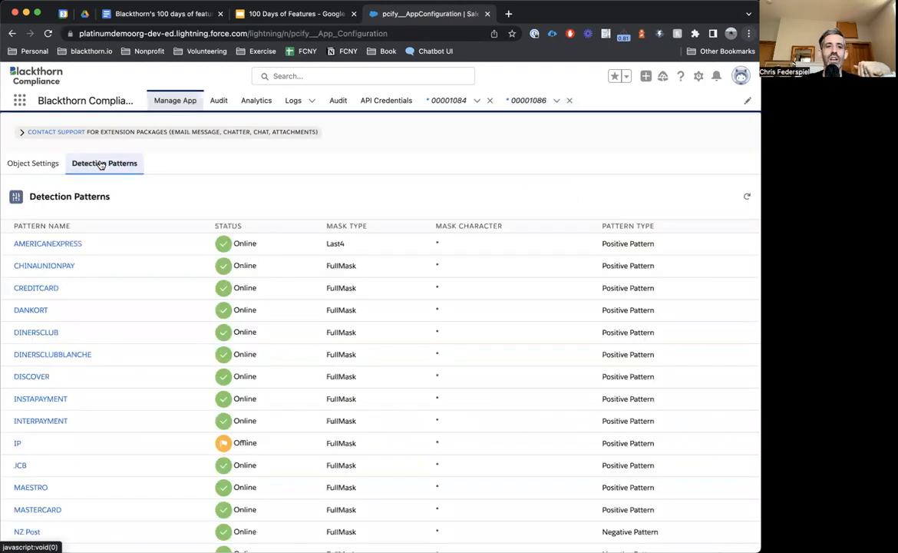